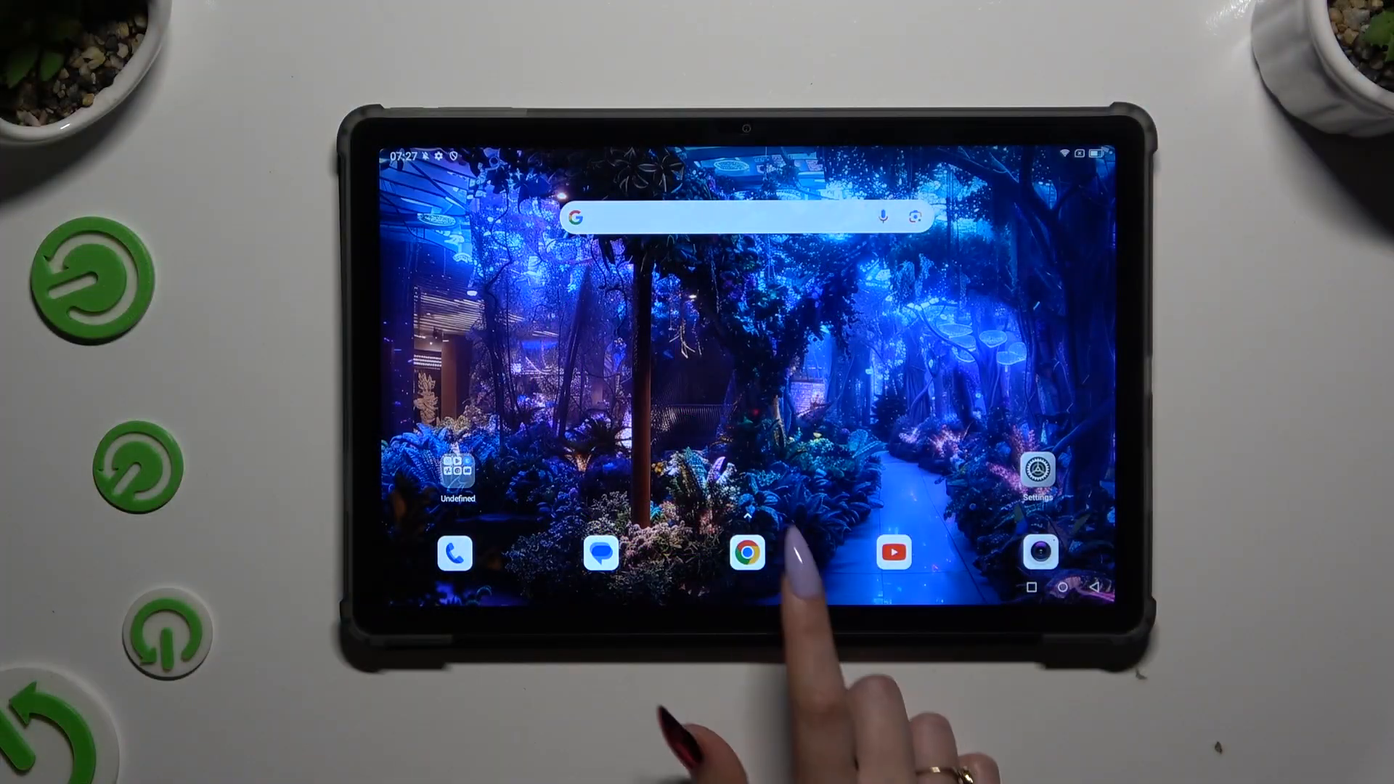
- Launch Chrome from the dock showing blackview.hk, then bring up the recent apps overview
left_click(745, 553)
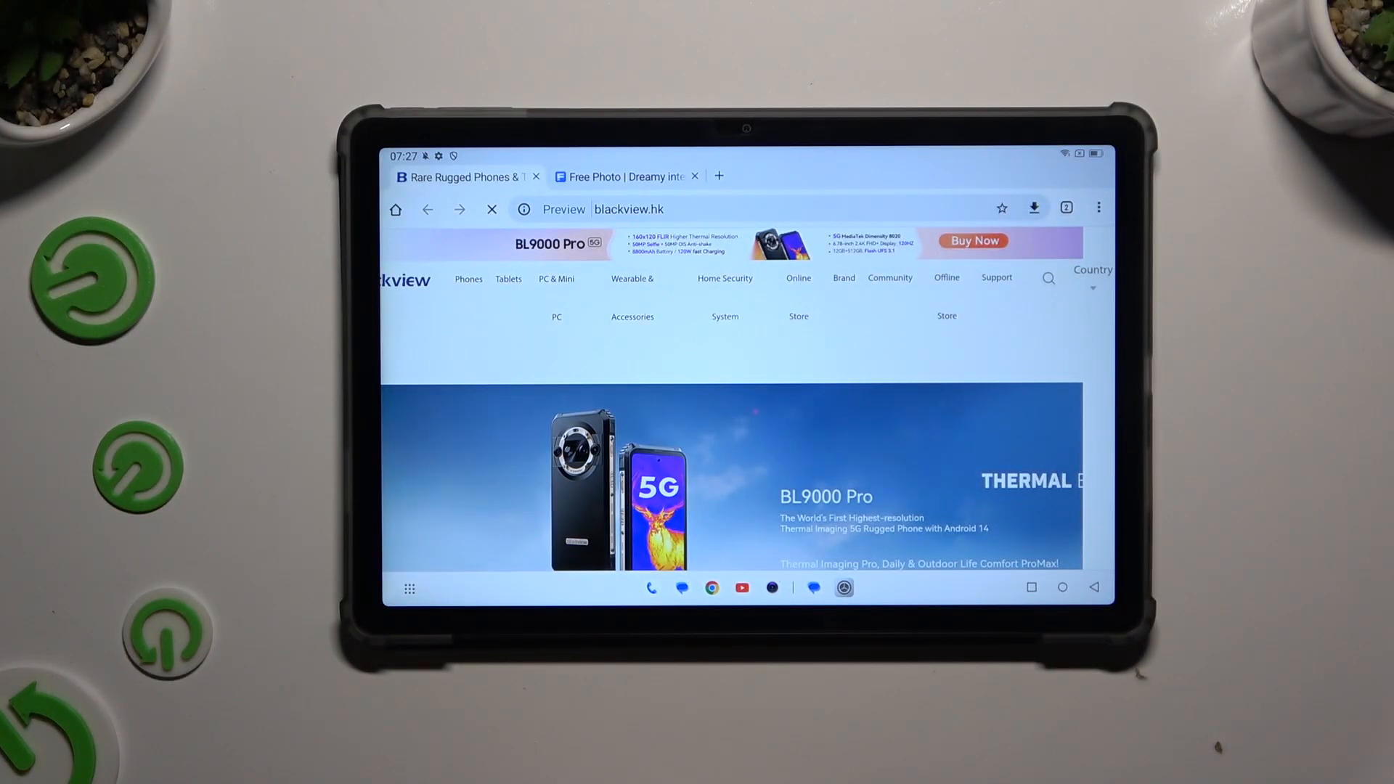
left_click(491, 209)
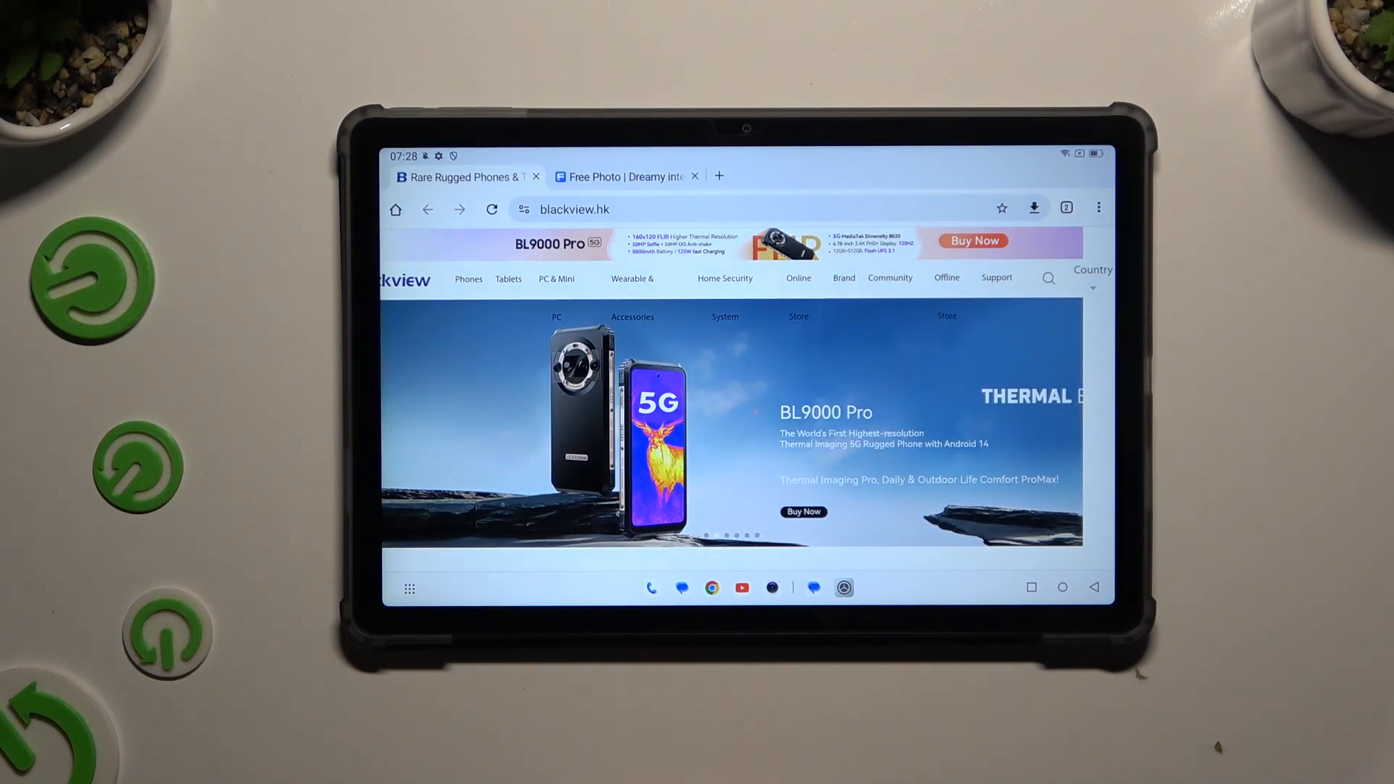
left_click(1031, 586)
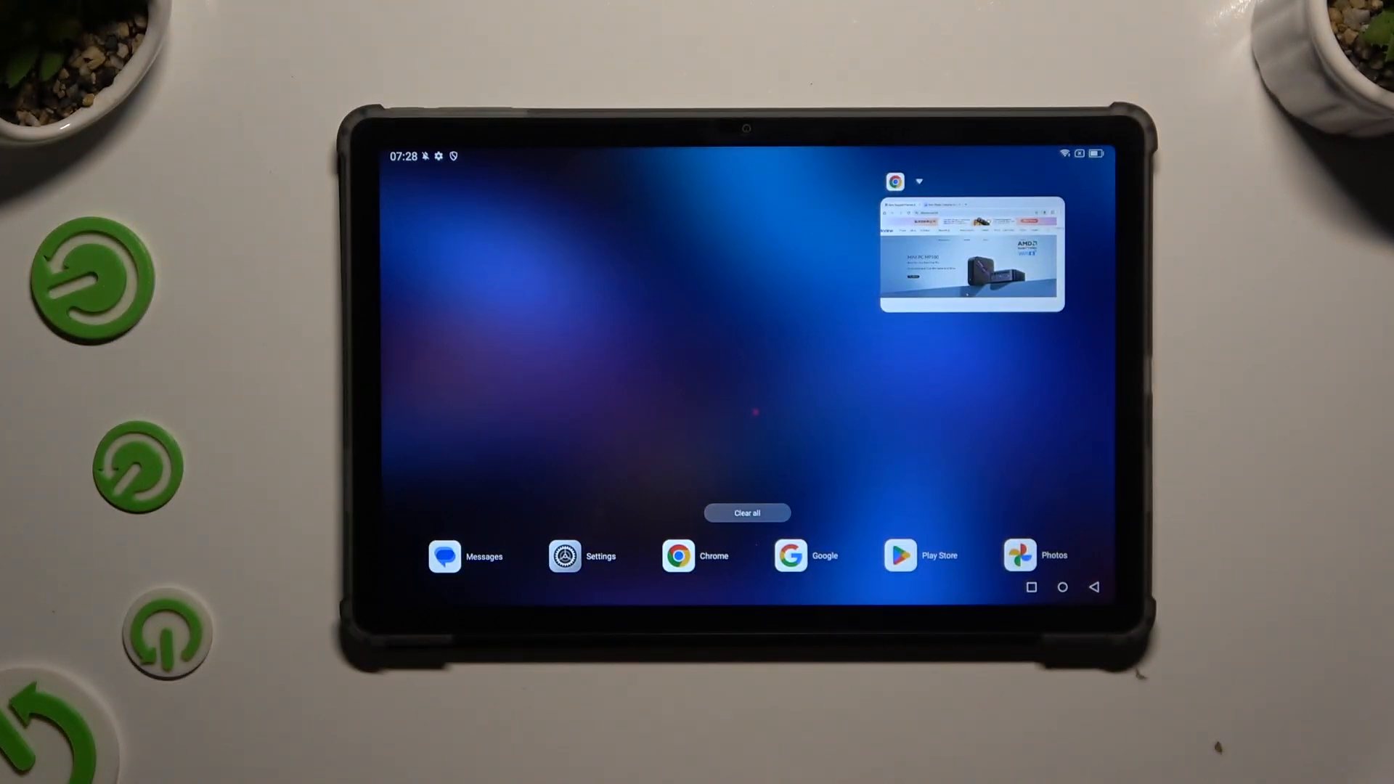
- Put Chrome into split screen and choose Calendar from the app picker beside it
left_click(895, 181)
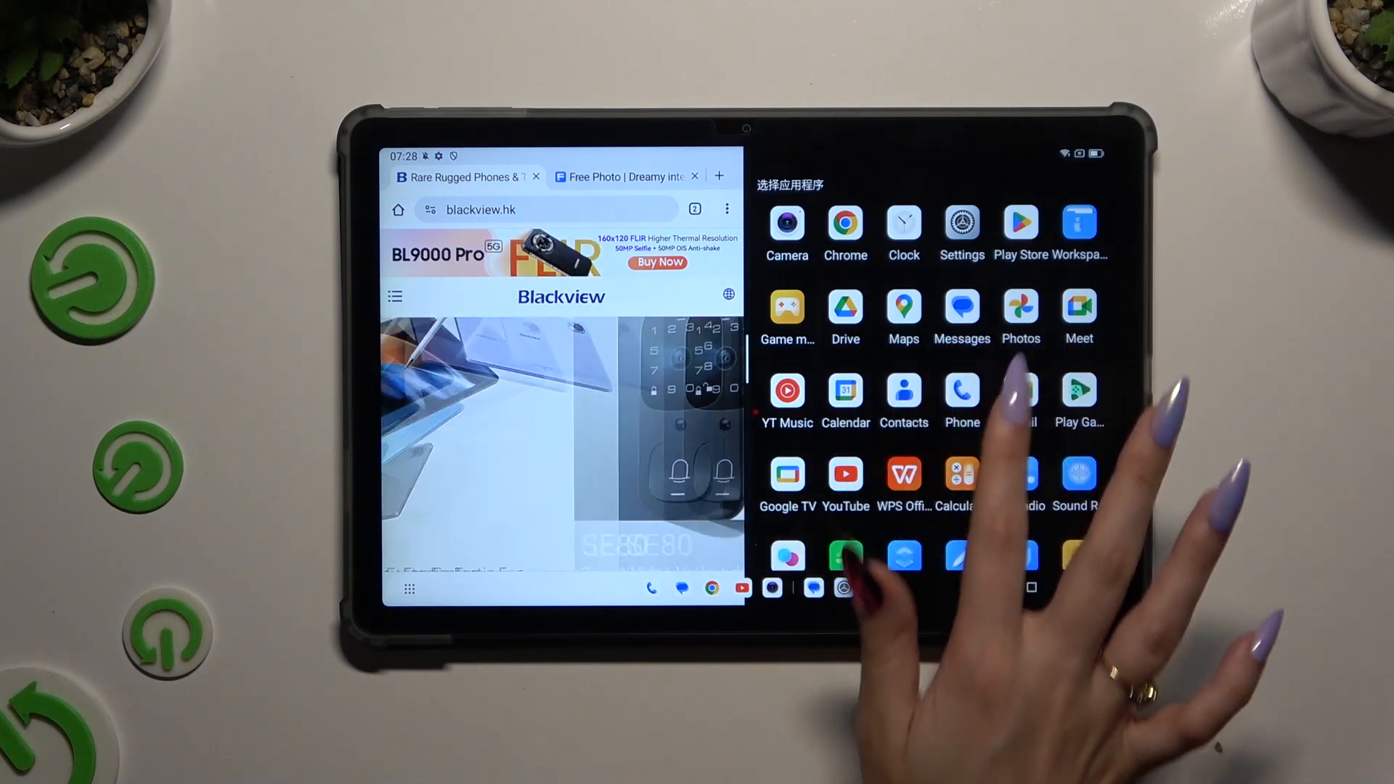
left_click(845, 391)
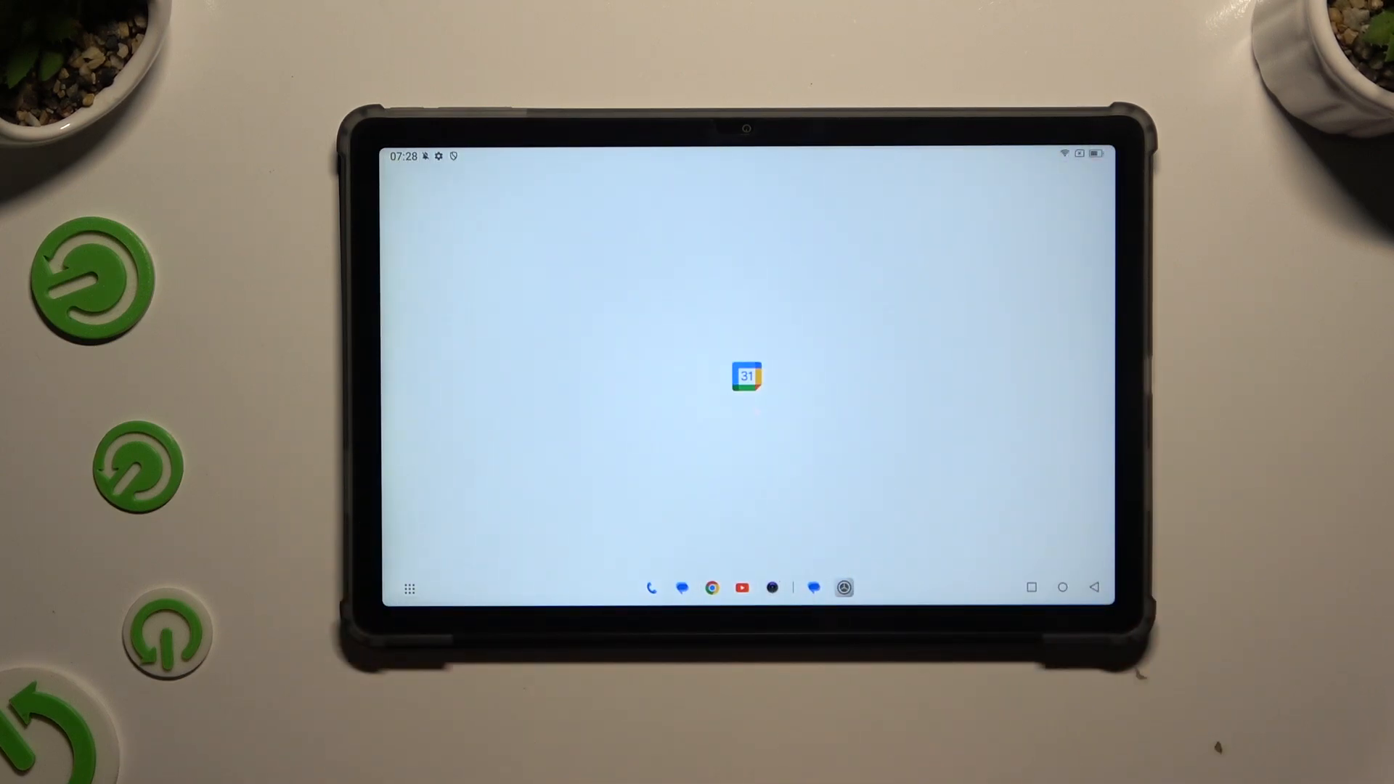
- Show Google Calendar's August 2024 month view, then the recent apps listing Calendar and Chrome
left_click(745, 376)
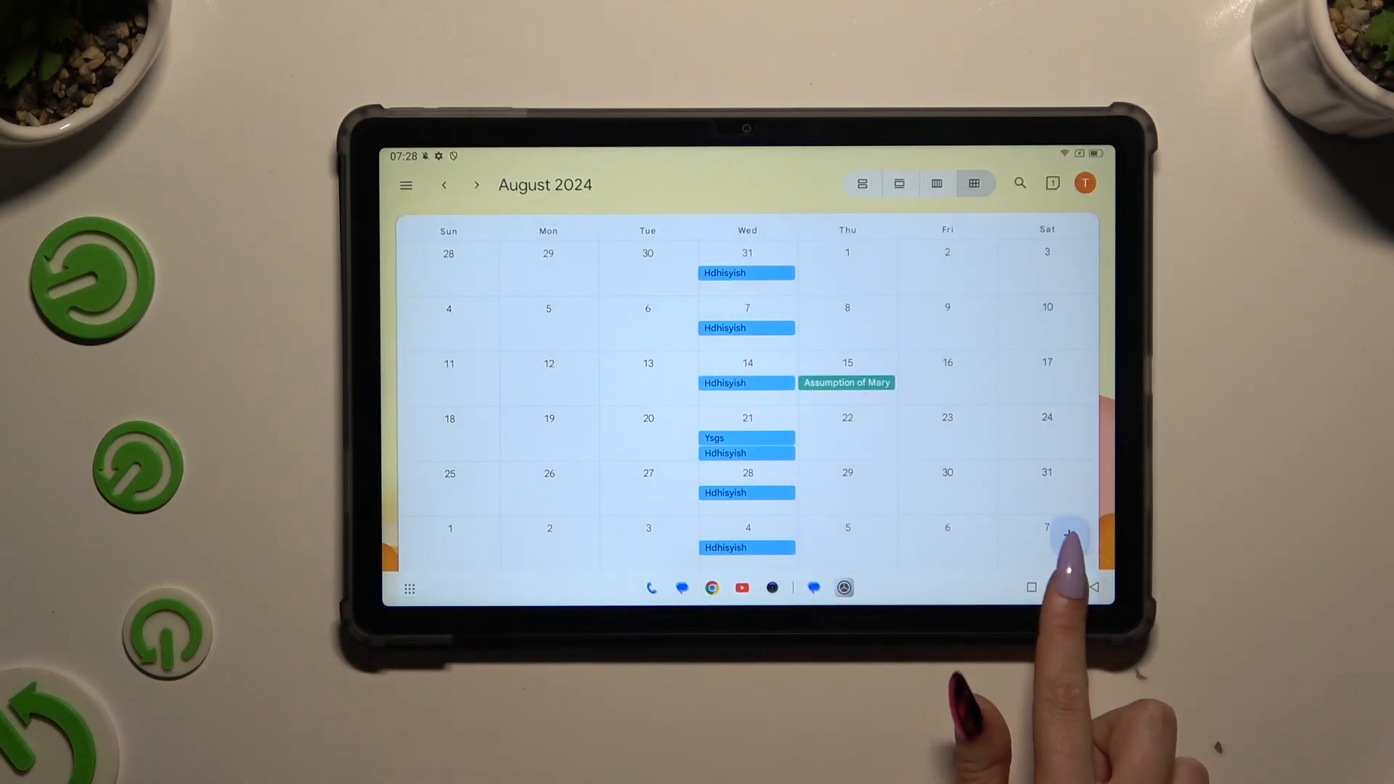
left_click(1031, 587)
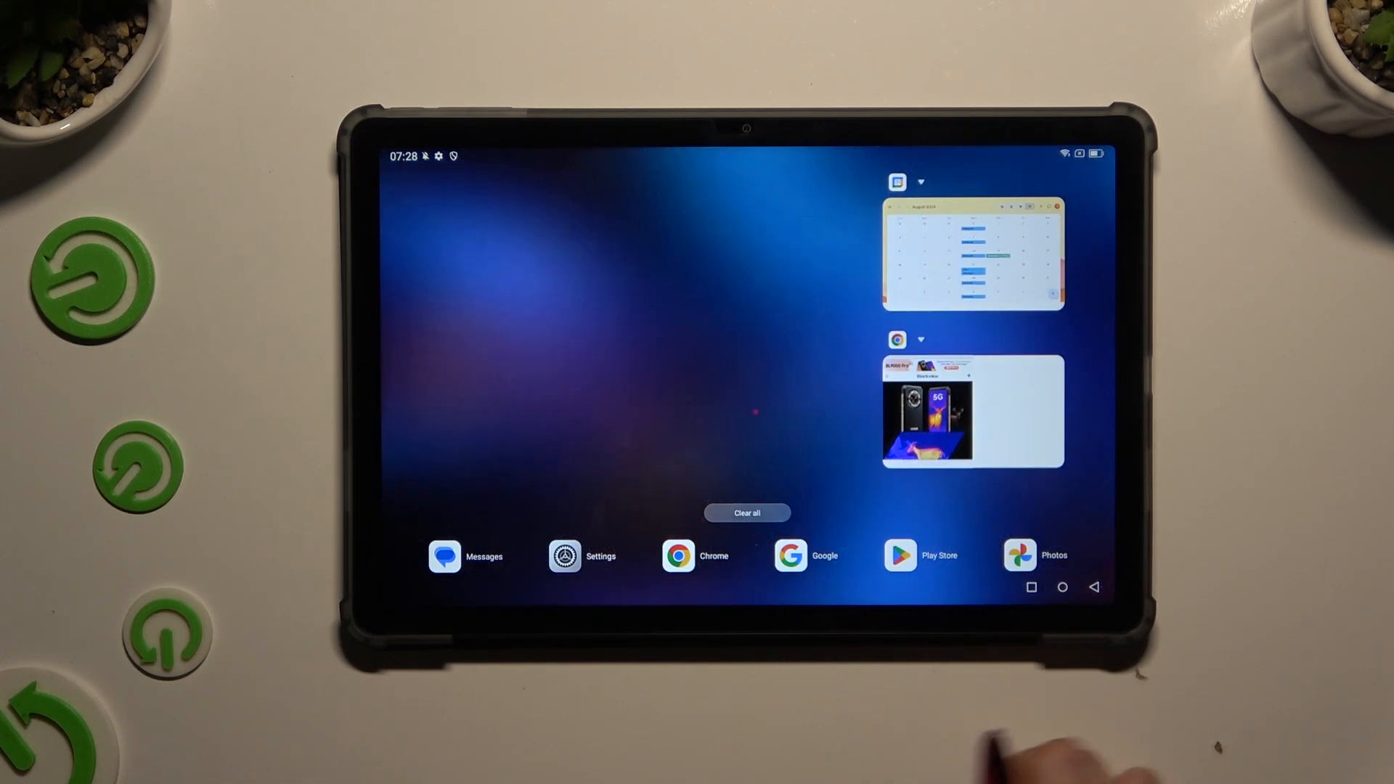